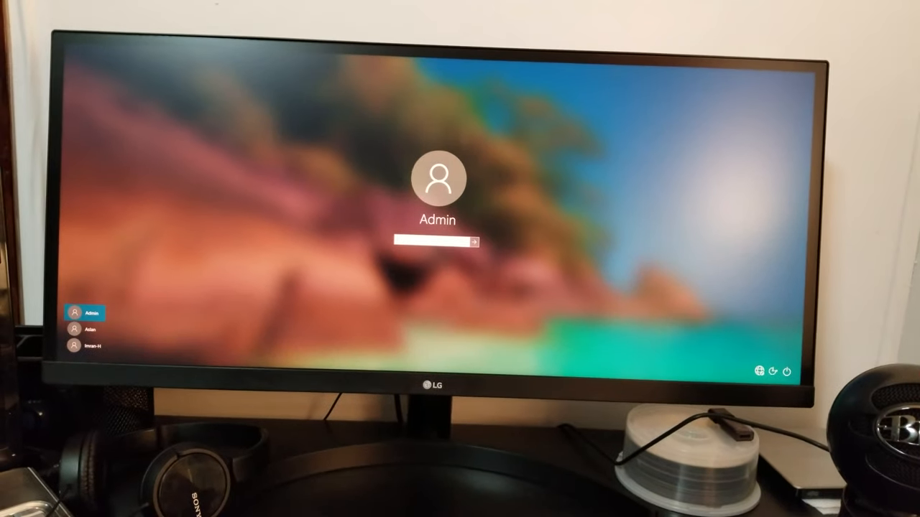
Restart the PC from the Windows sign-in screen into the Gigabyte BIOS setup.
click(788, 374)
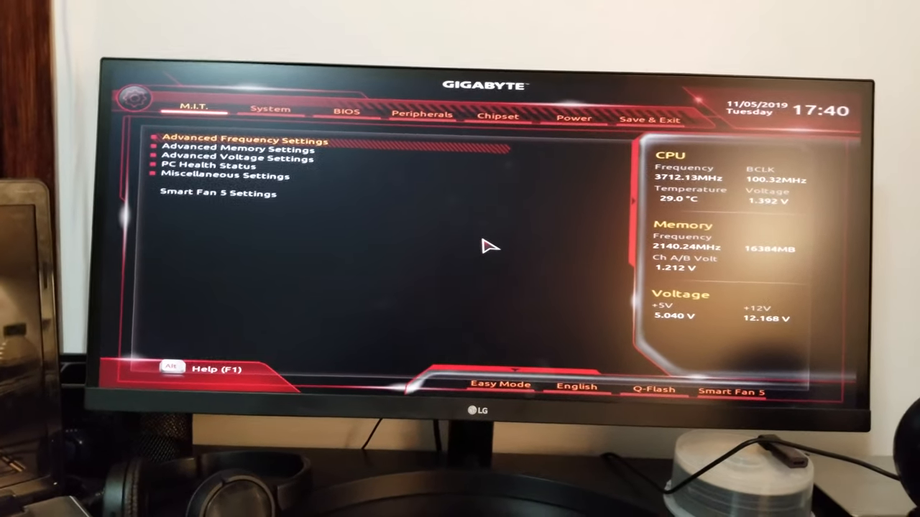
In the Power settings page, set Wake on LAN to Enabled.
click(342, 111)
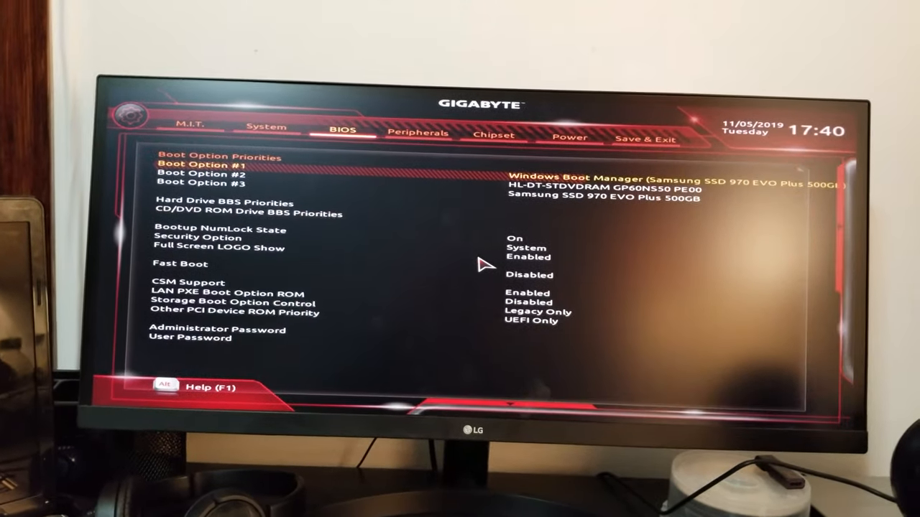
click(564, 138)
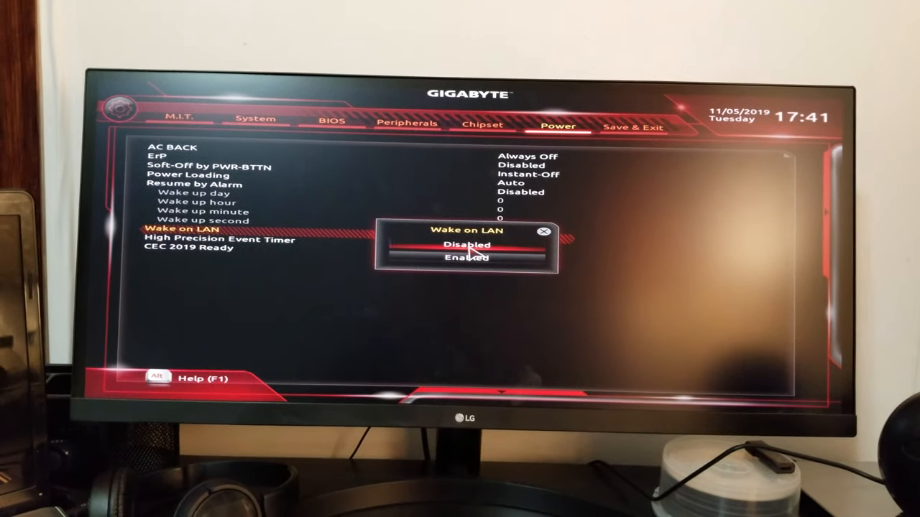
click(466, 257)
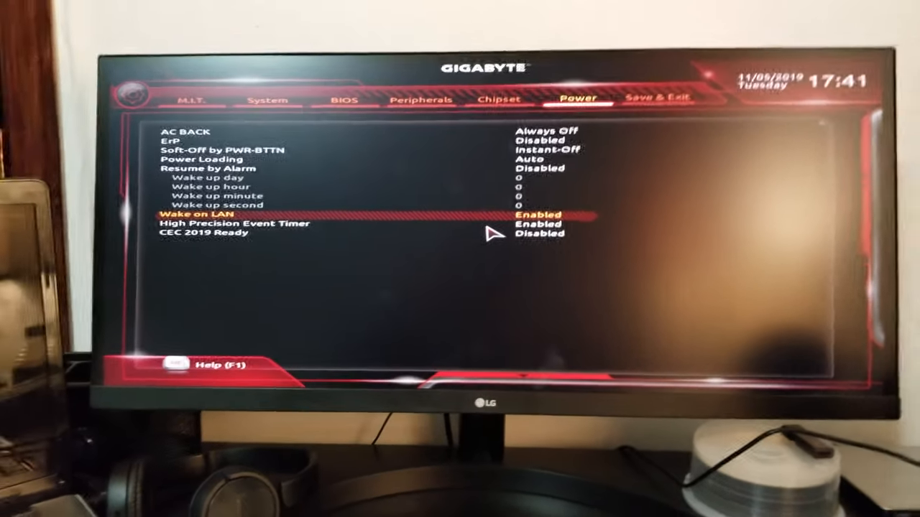